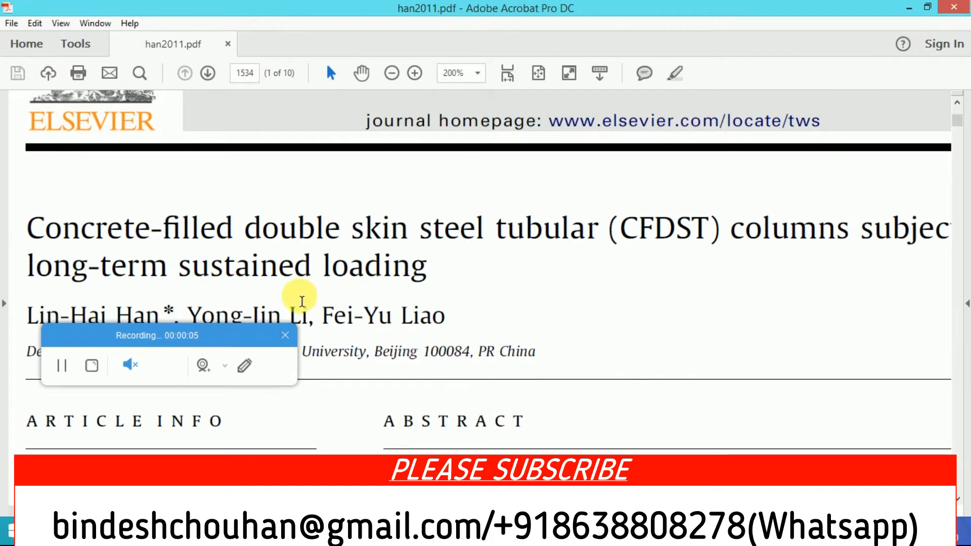
pyautogui.moveTo(405, 198)
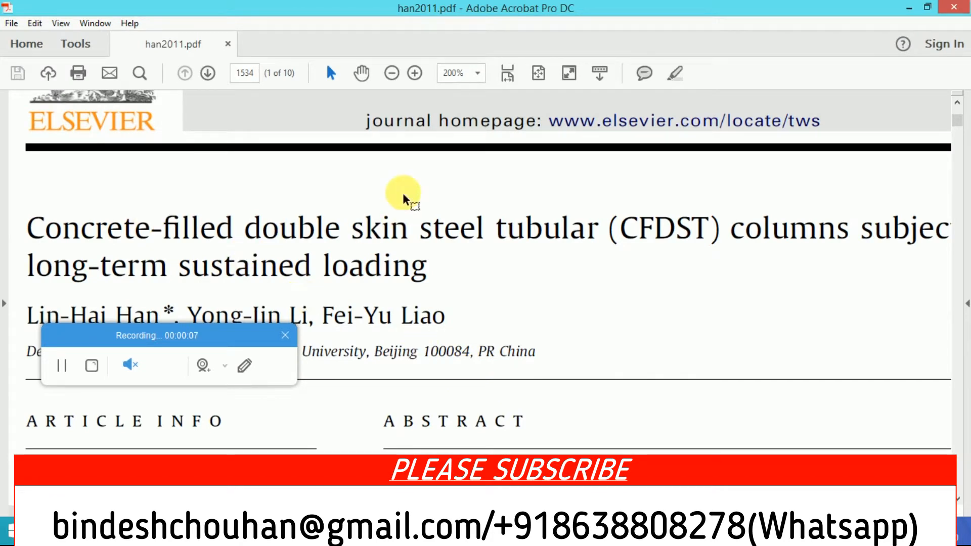
pyautogui.moveTo(944, 124)
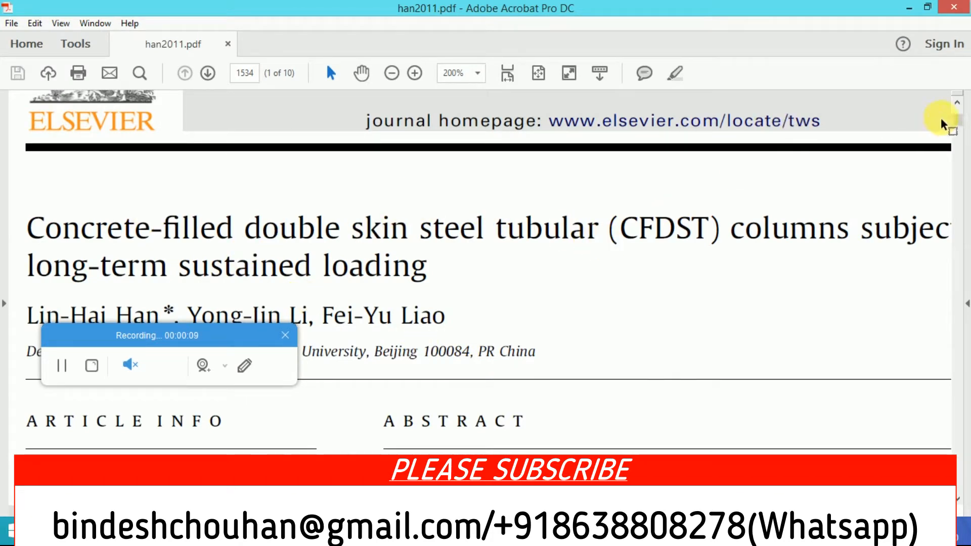
# Step: Enlarge the paper's Fig. 1 on page 2 to 600% and scroll to the square section's outer tube
pyautogui.scroll(-3)
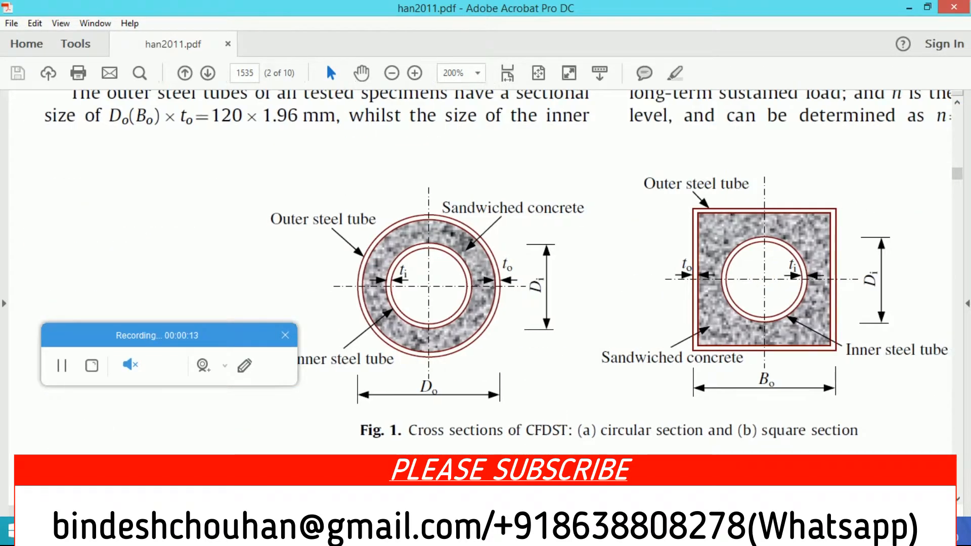
pyautogui.click(414, 72)
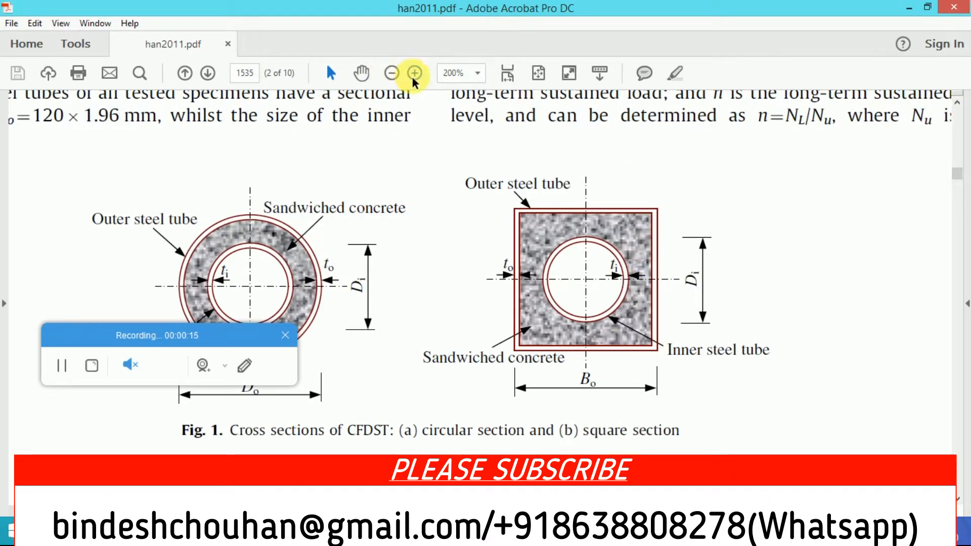
pyautogui.click(414, 72)
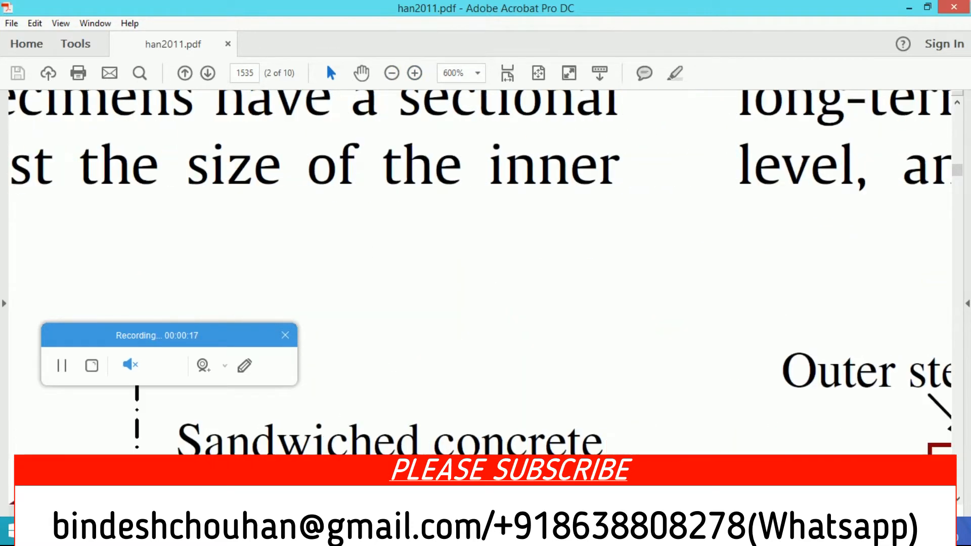
pyautogui.scroll(-3)
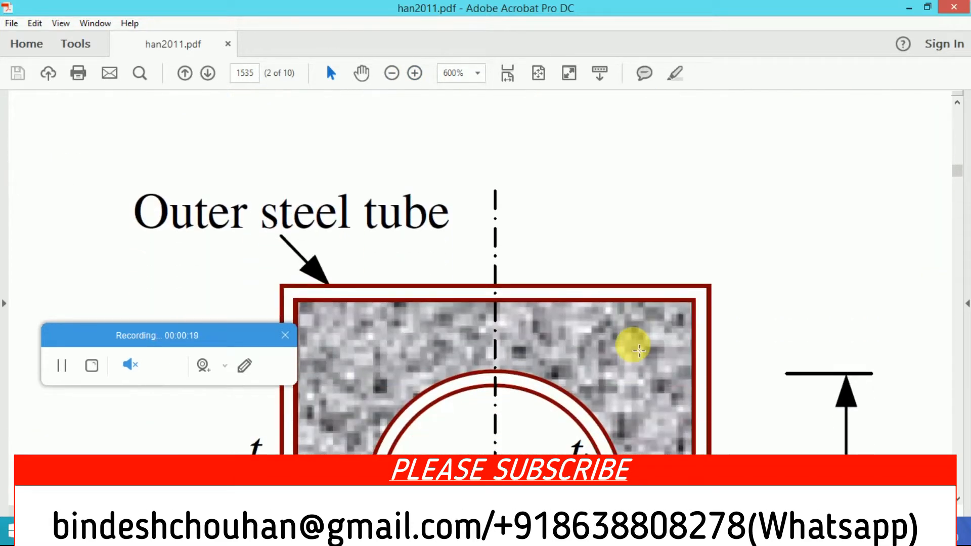
pyautogui.scroll(-3)
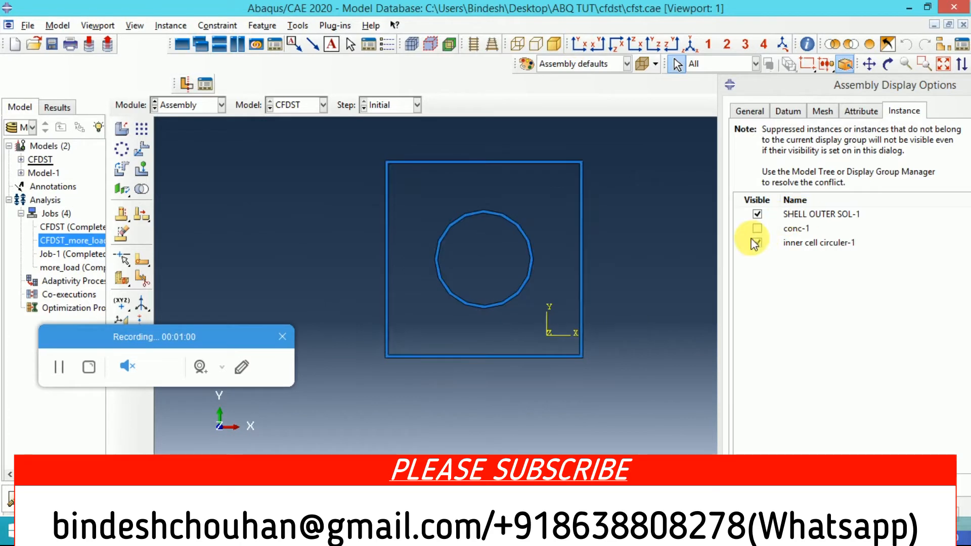
# Step: Hide the inner circular steel tube instance so only conc-1 remains displayed
pyautogui.click(756, 229)
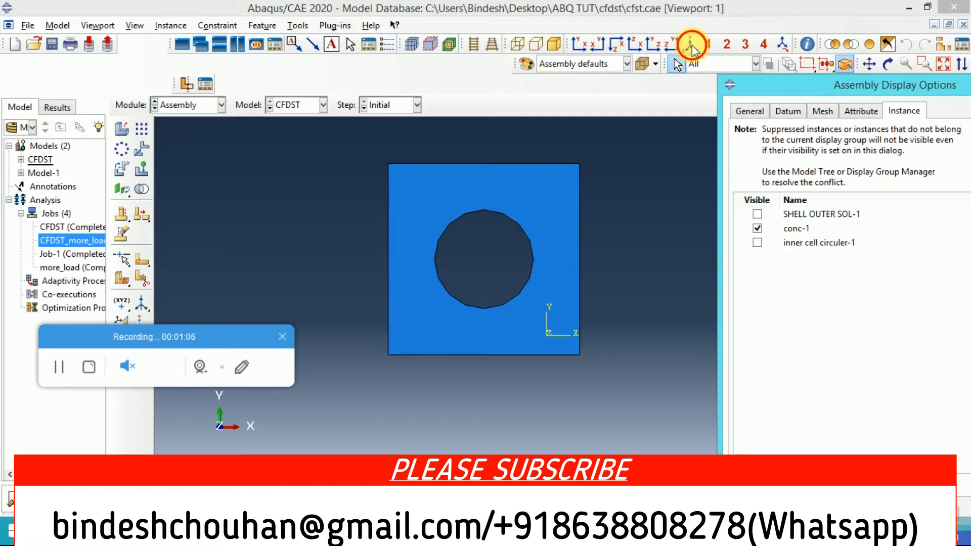
pyautogui.click(692, 45)
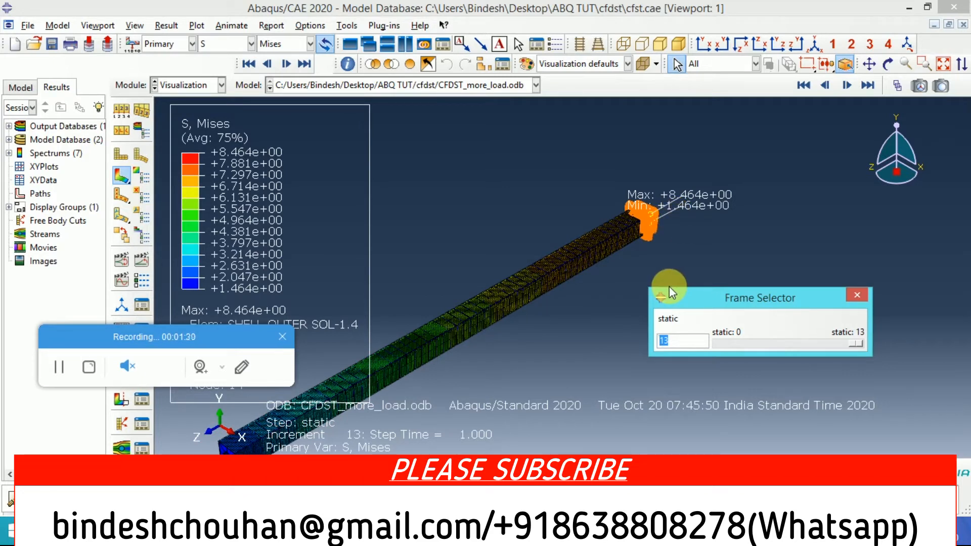
pyautogui.moveTo(449, 138)
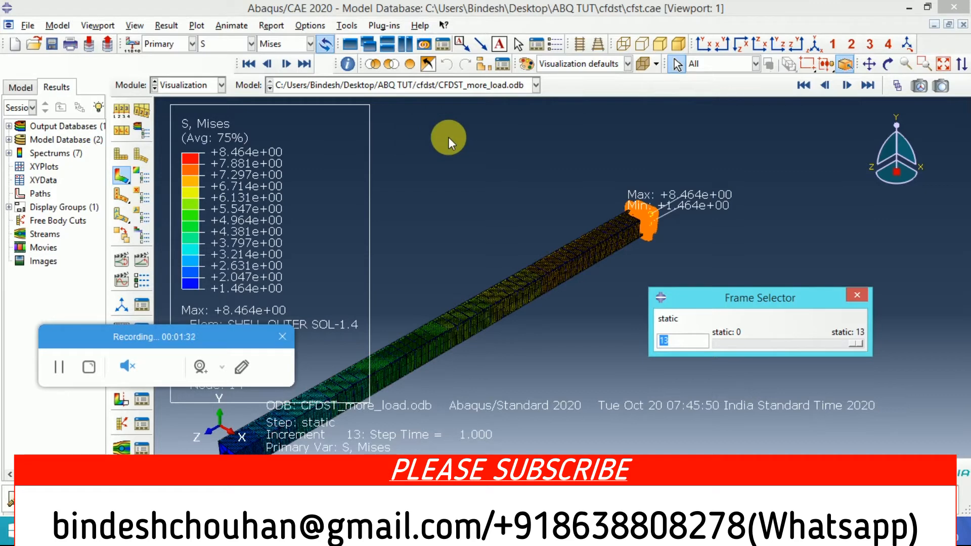
pyautogui.moveTo(550, 154)
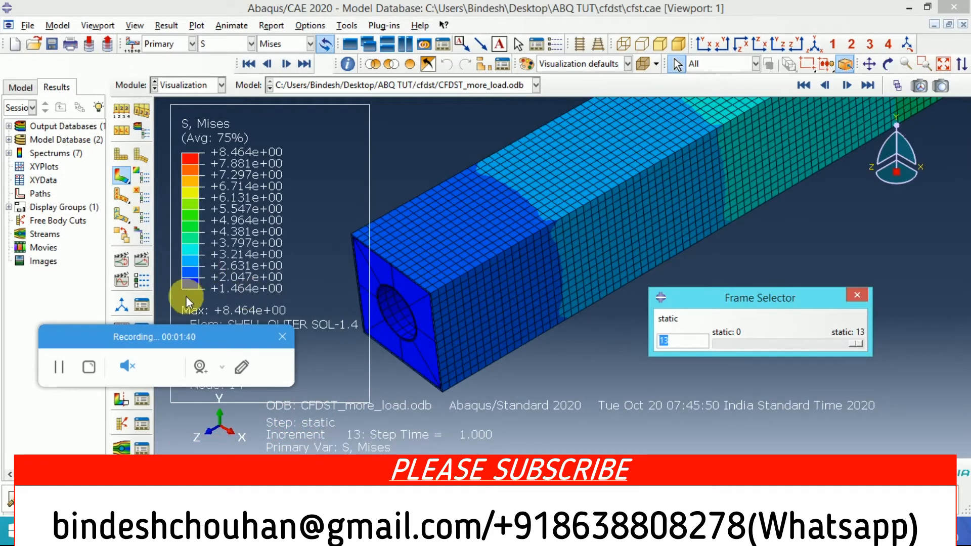
# Step: Step the Mises contours back to frames 10 and 5, then return to frame 13
pyautogui.moveTo(855, 341); pyautogui.dragTo(795, 341)
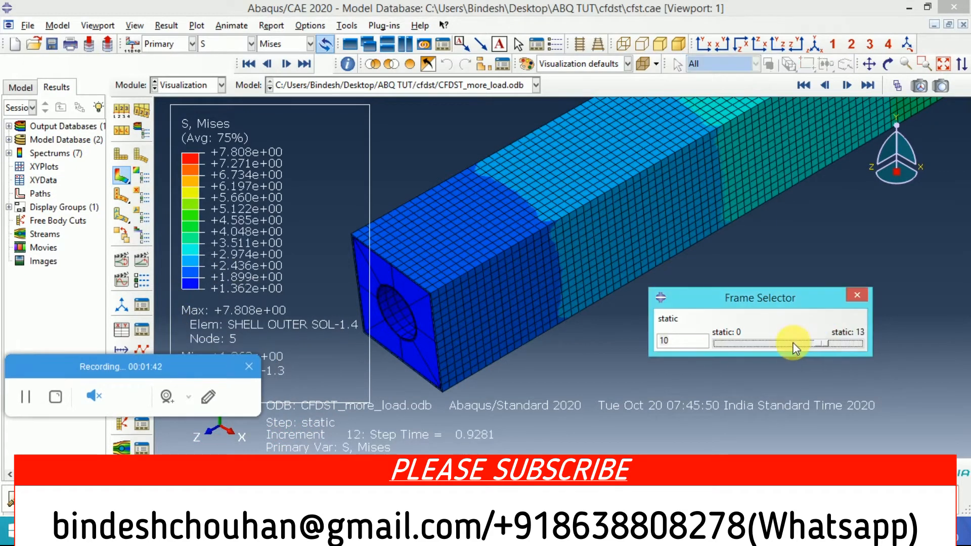
pyautogui.moveTo(798, 345); pyautogui.dragTo(786, 345)
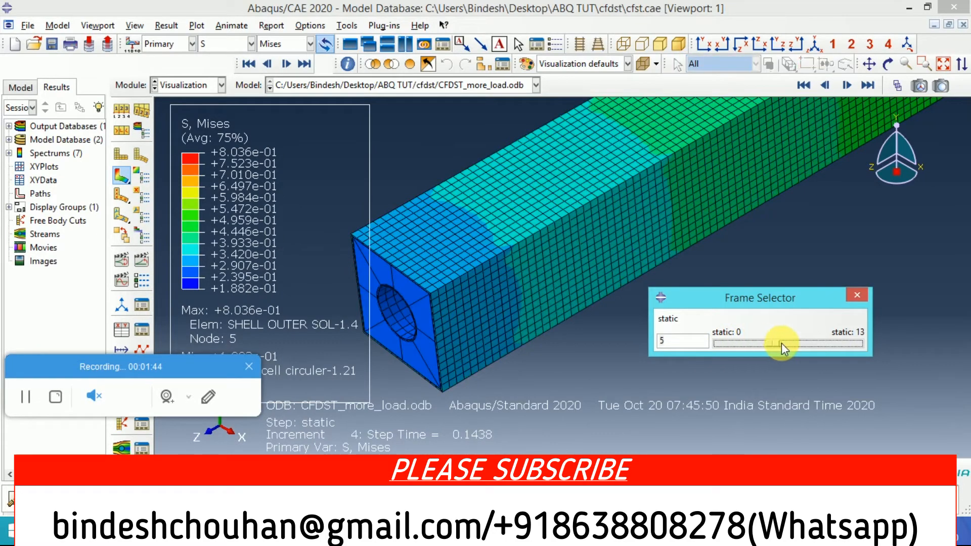
pyautogui.moveTo(792, 342); pyautogui.dragTo(851, 342)
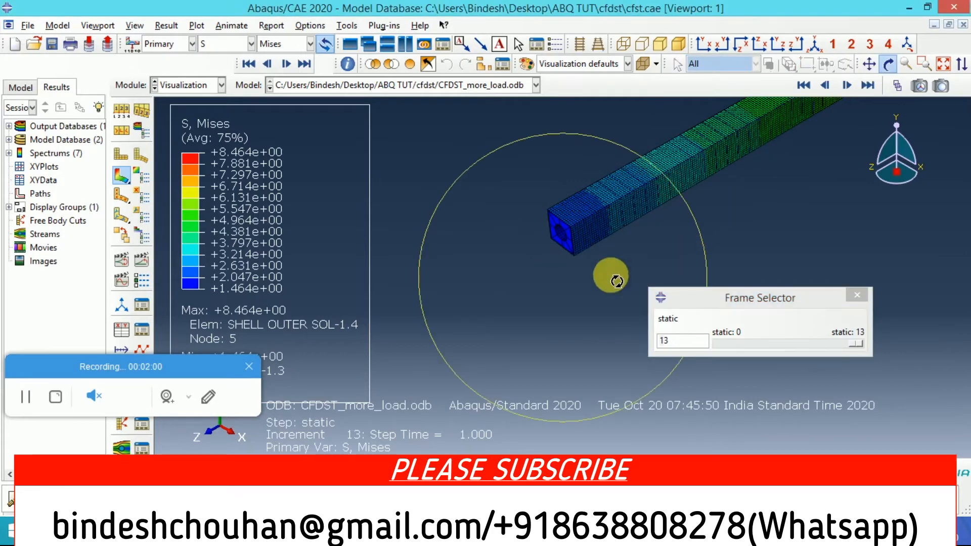
# Step: Orbit the column upright and bring its base end into close view
pyautogui.moveTo(610, 276); pyautogui.dragTo(670, 113)
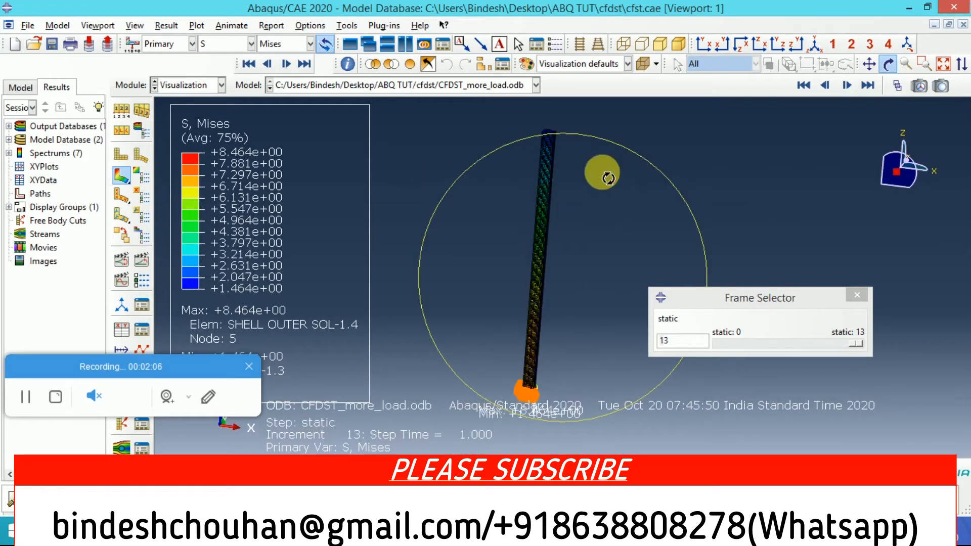
pyautogui.moveTo(602, 177); pyautogui.dragTo(535, 446)
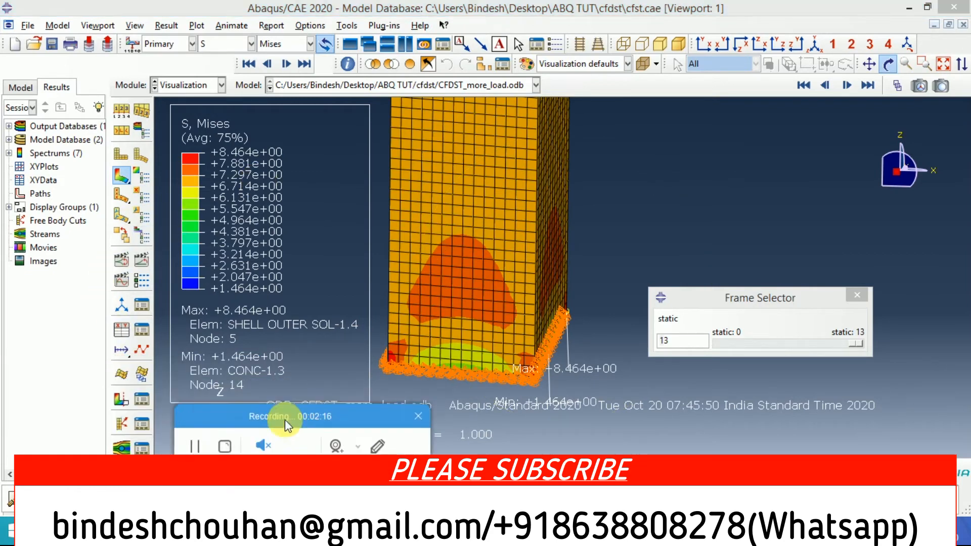
pyautogui.click(9, 126)
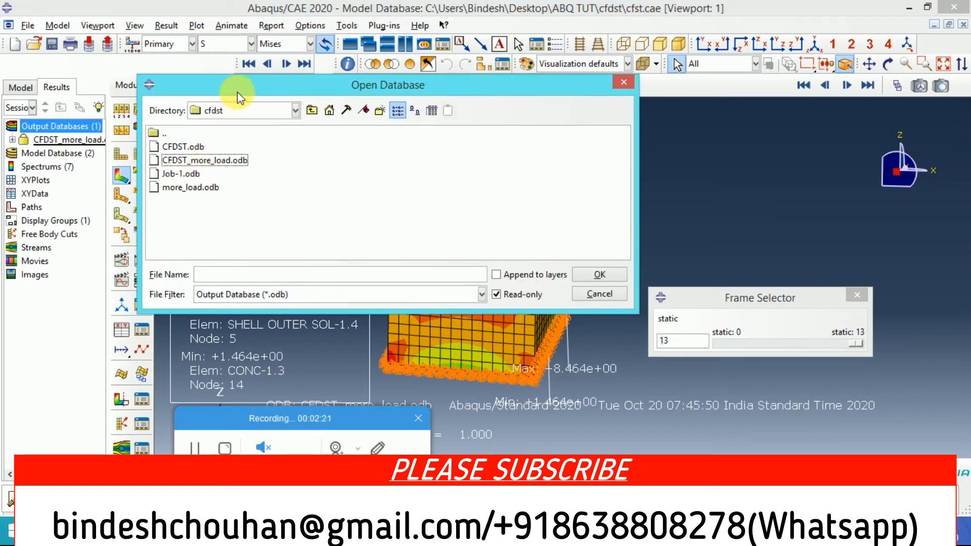
# Step: Select and open the CFDST.odb output database
pyautogui.click(180, 146)
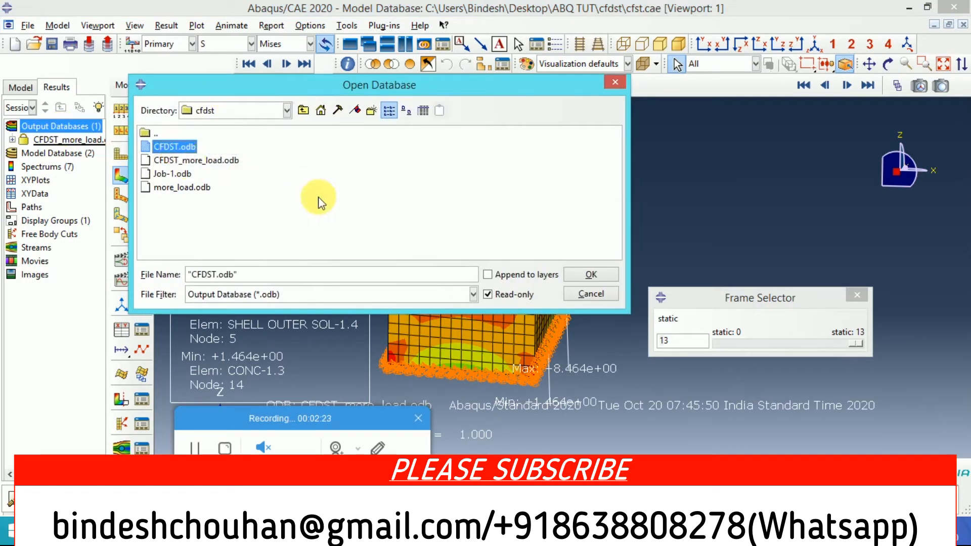
pyautogui.click(588, 274)
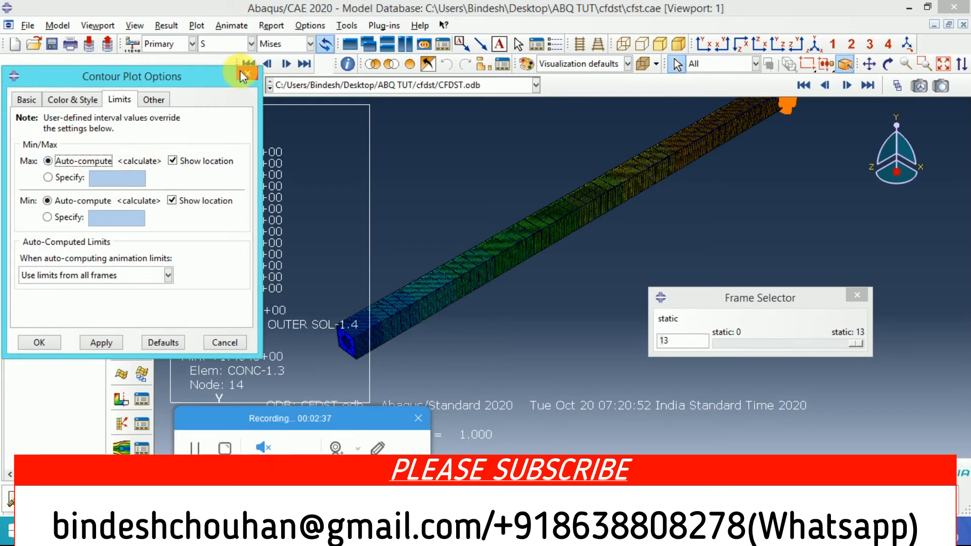
# Step: Plot CFDST_more_load.odb's deformed column with Mises contours, then switch back to CFDST.odb
pyautogui.click(38, 342)
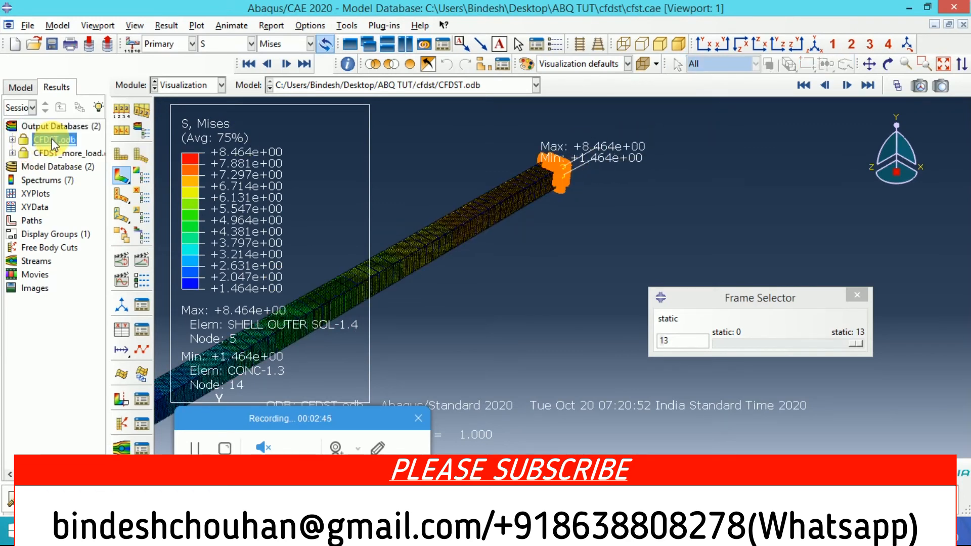
pyautogui.click(55, 152)
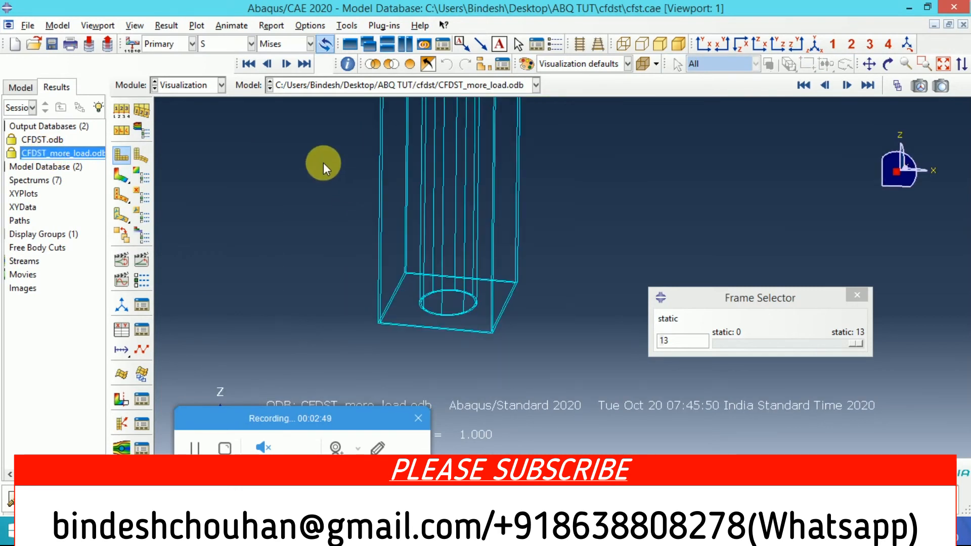
pyautogui.click(122, 172)
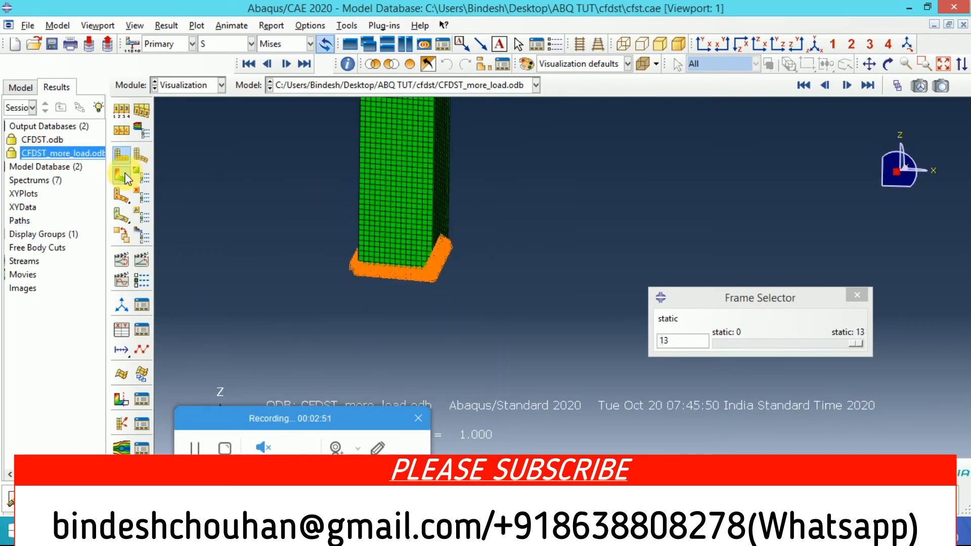
pyautogui.click(122, 154)
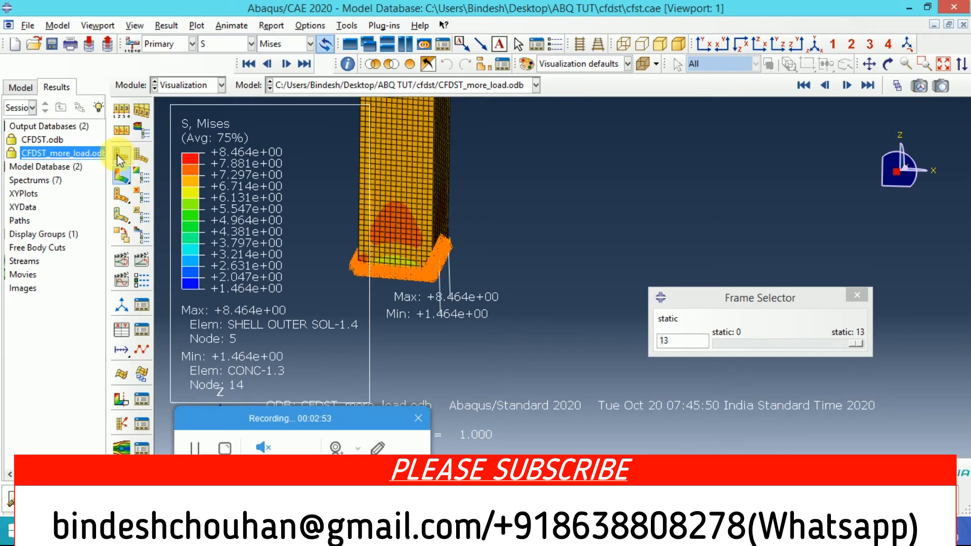
pyautogui.doubleClick(42, 140)
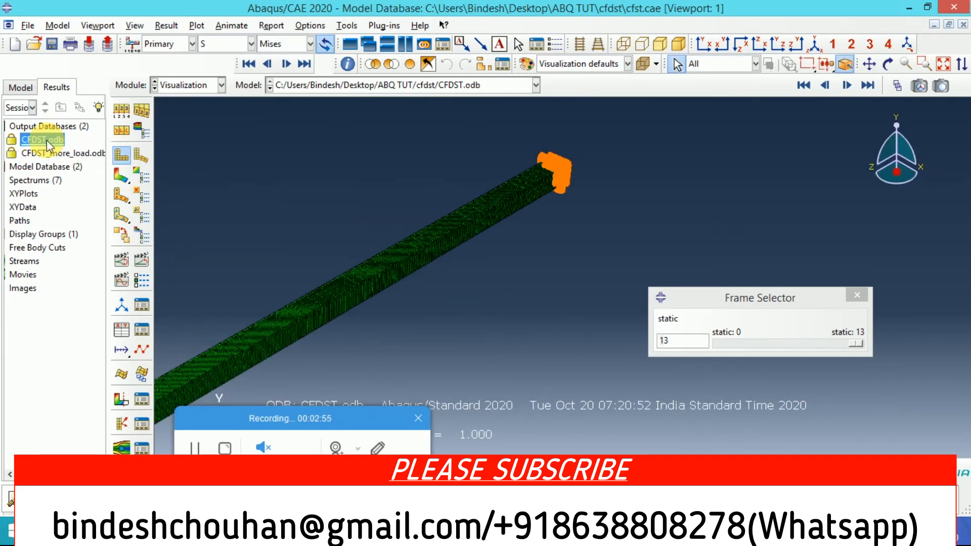